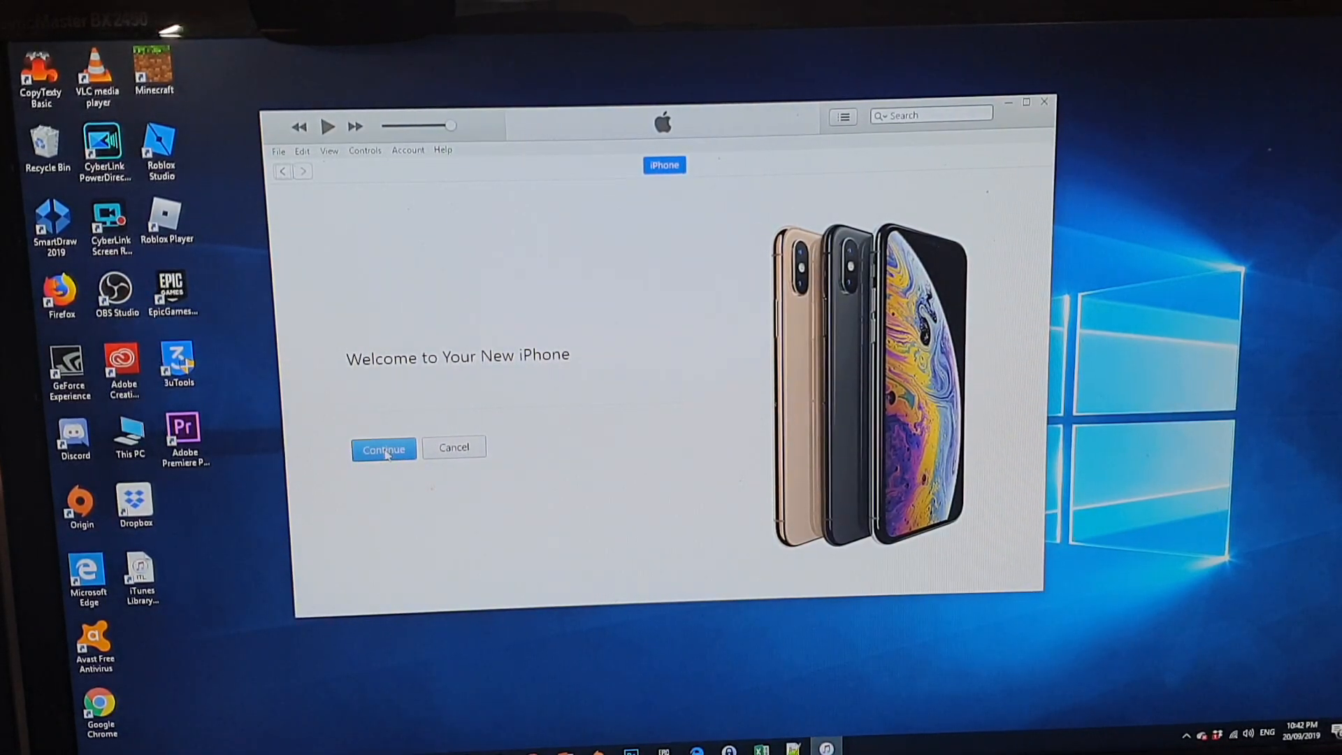
Step: Get past the iPhone welcome screen and sync the iPhone with this computer
click(383, 449)
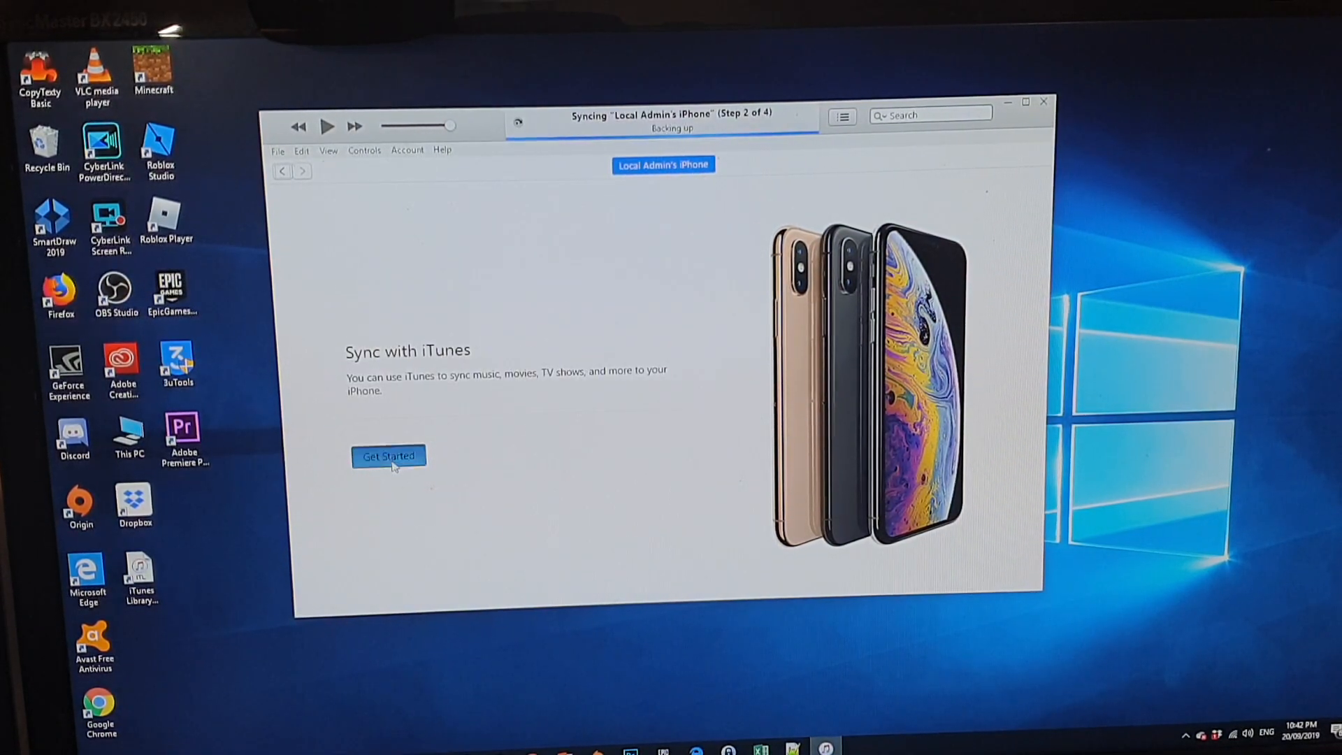
click(388, 455)
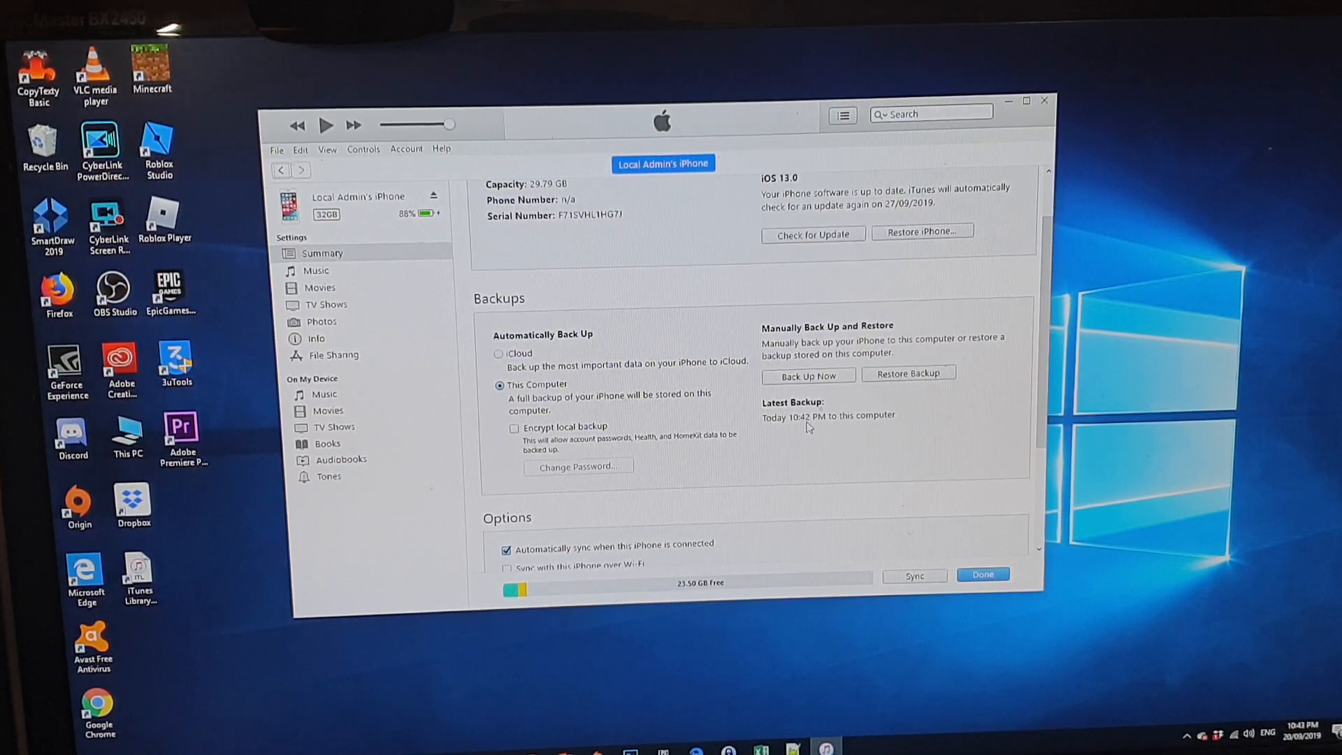
click(805, 376)
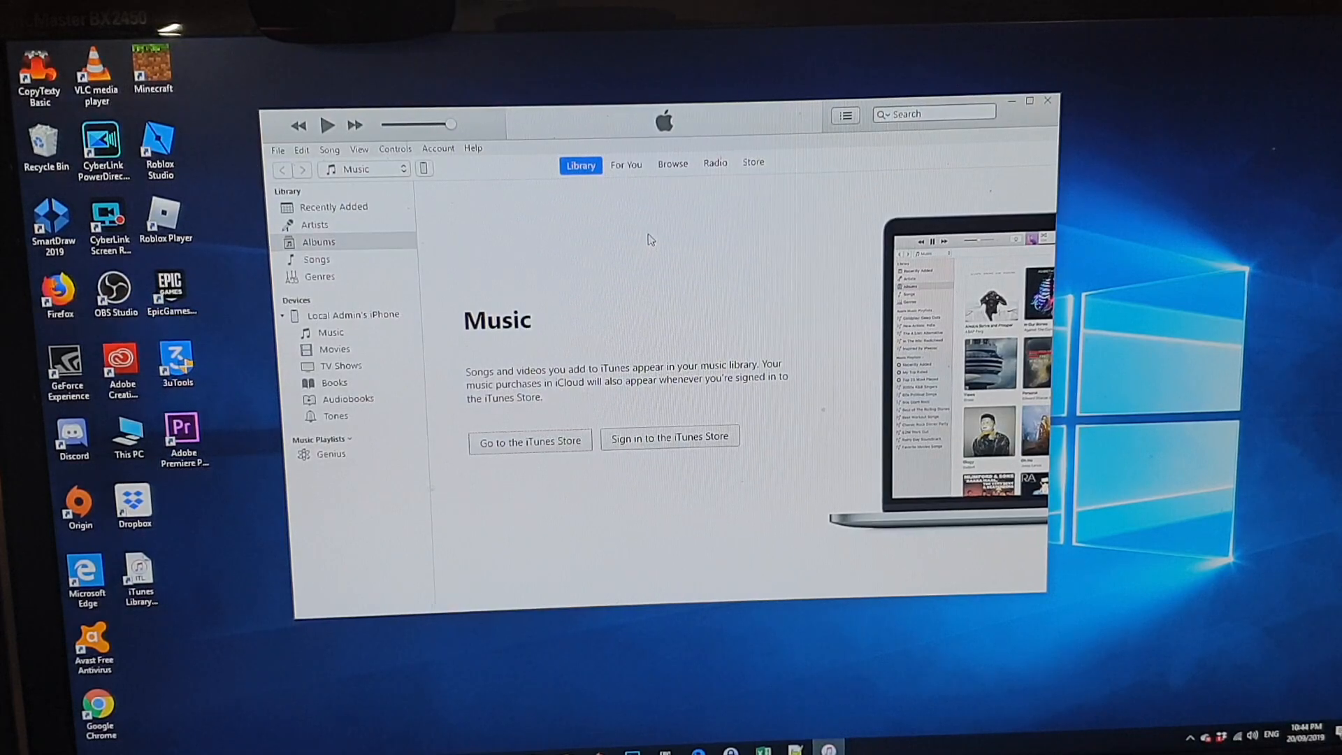
mouse_move(693, 235)
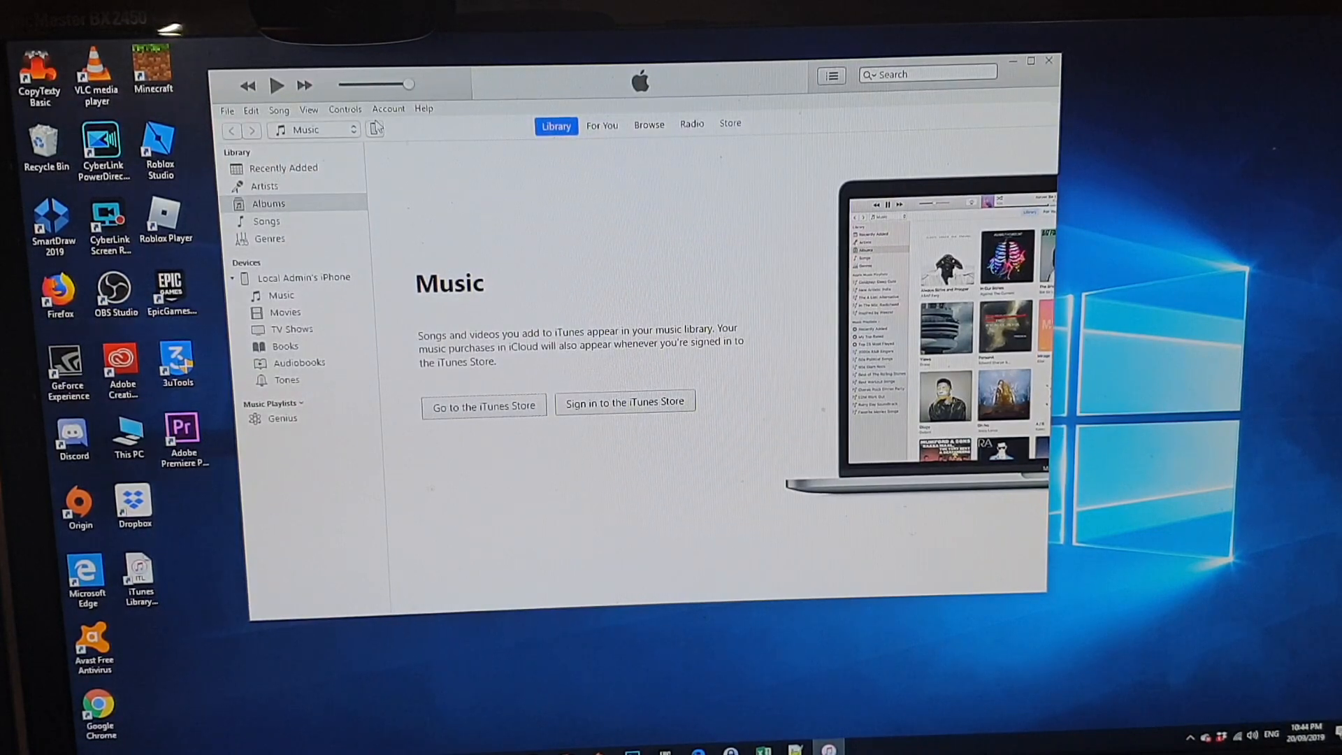
Step: Open the Summary page for the newly connected iPhone 11 Pro
click(302, 276)
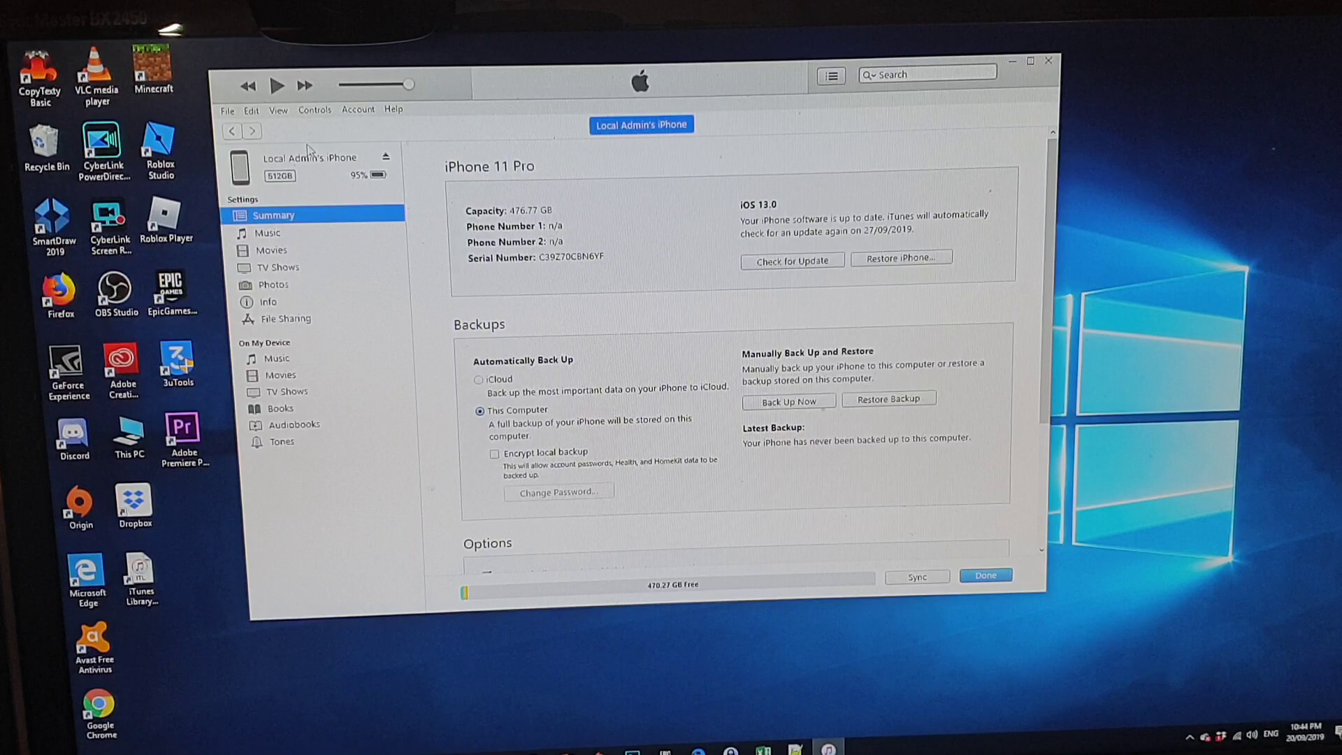
mouse_move(884, 405)
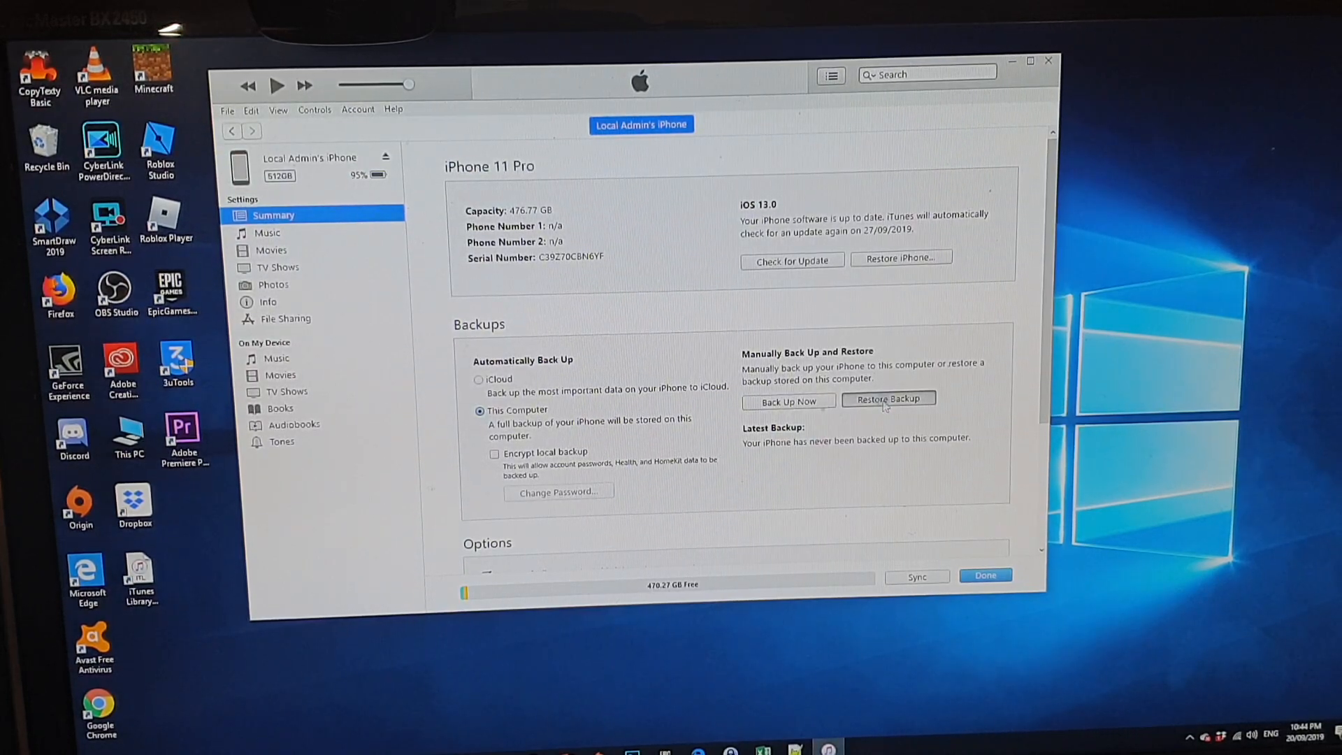
Step: Restore the iPhone 11 Pro from the old iPhone's 10:43 PM backup
click(888, 398)
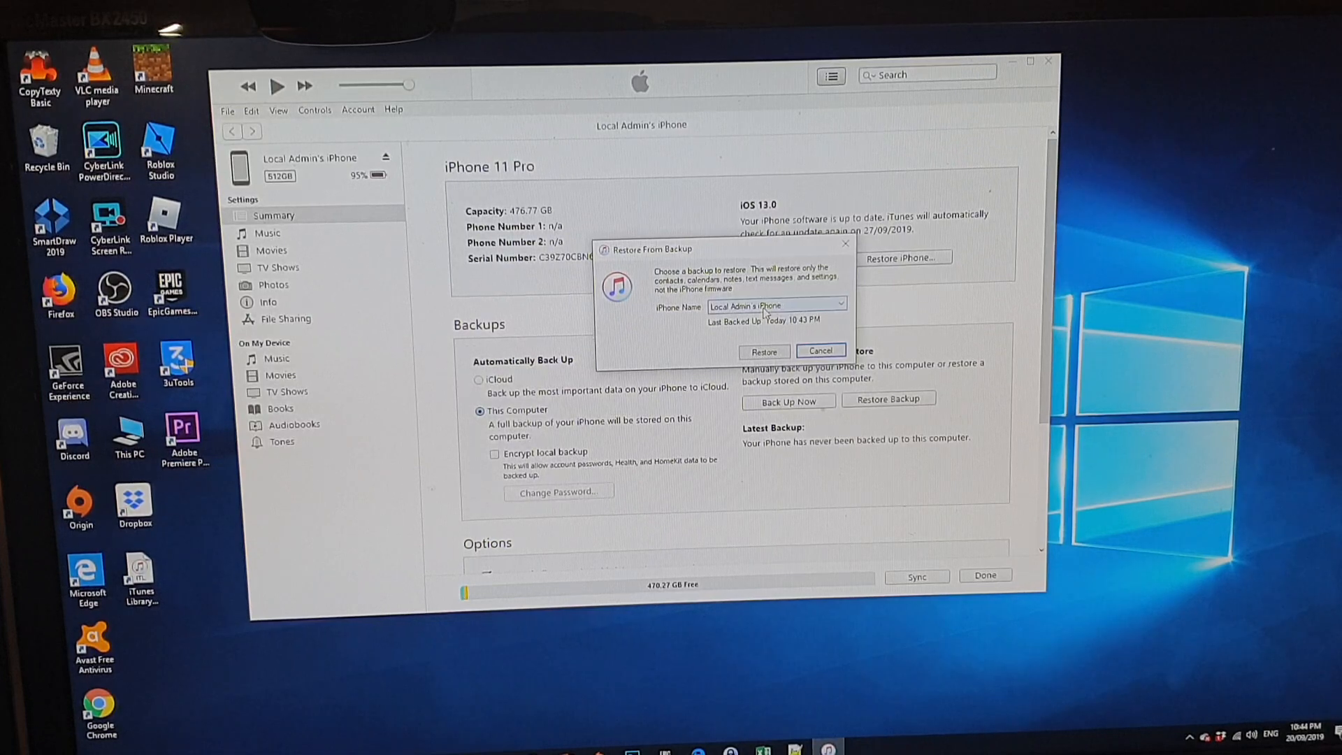
mouse_move(693, 316)
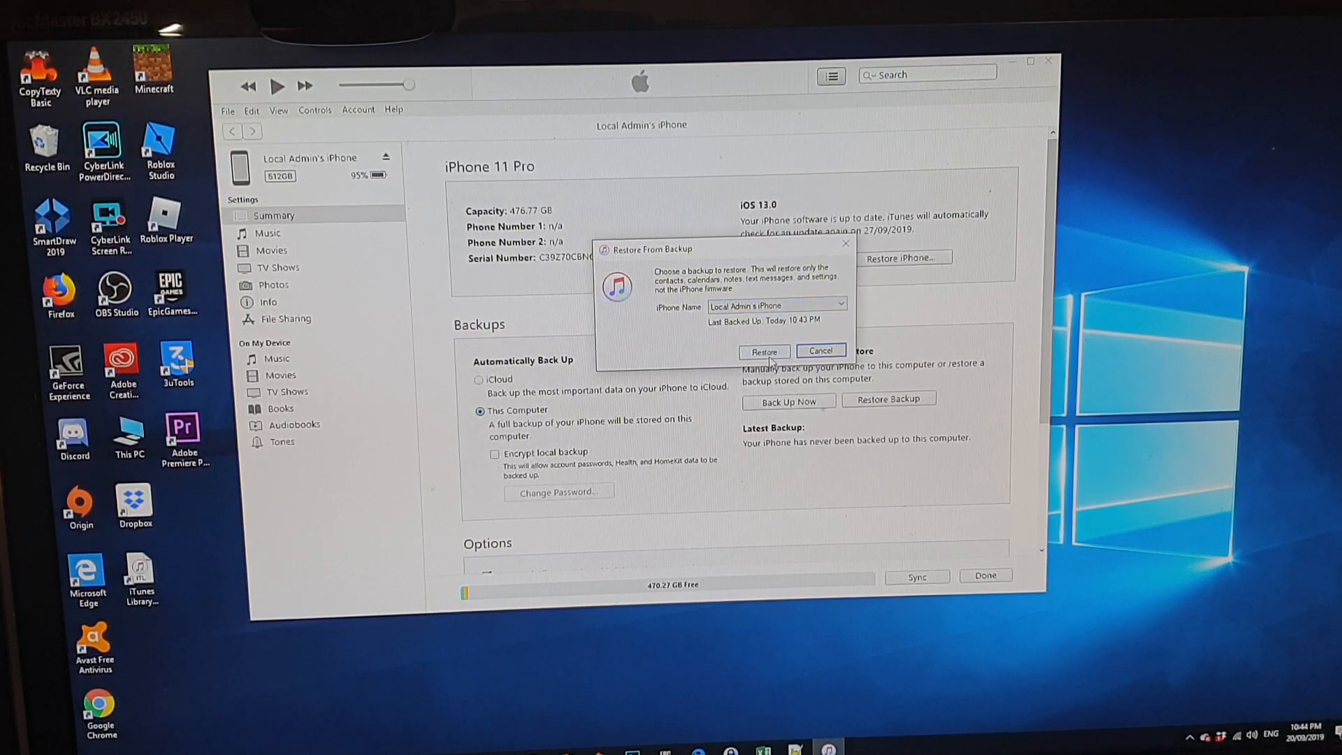
click(763, 351)
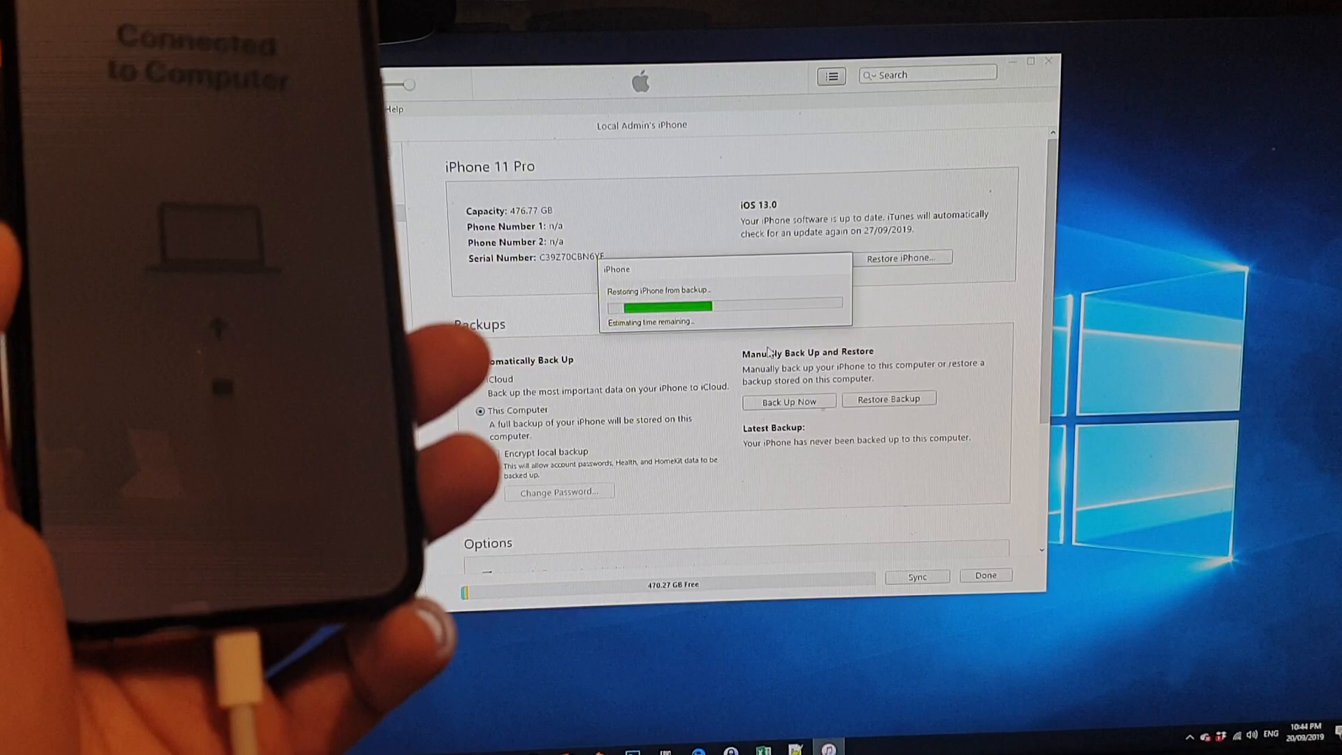